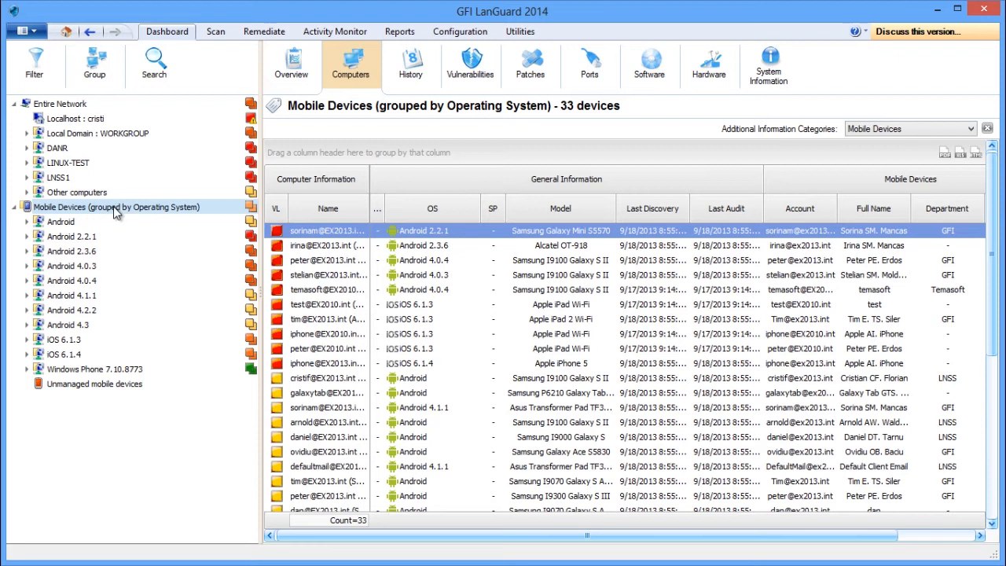
Step: Start a Send Mail Notification from the Mobile Devices (grouped by Operating System) node
right_click(115, 207)
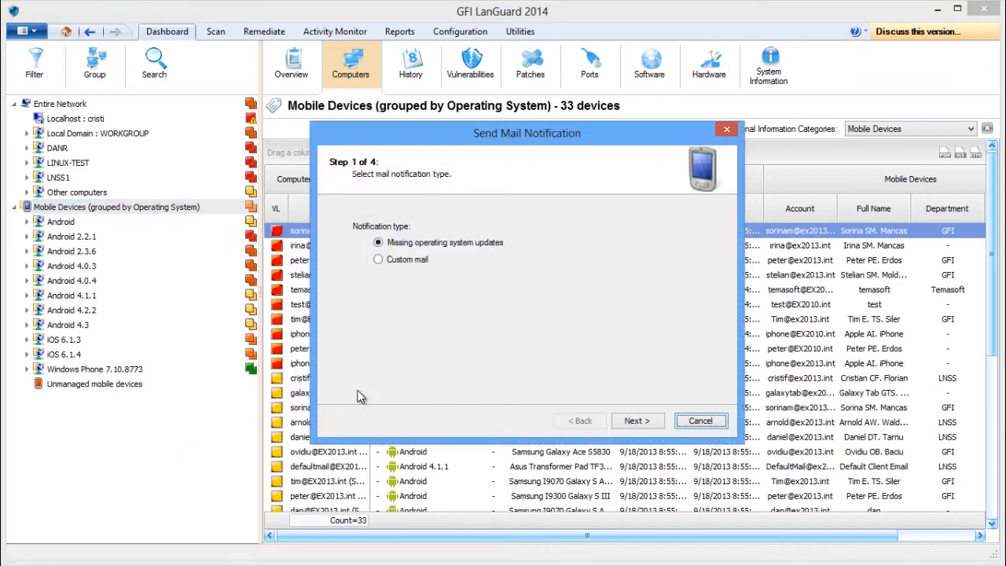
mouse_move(496, 308)
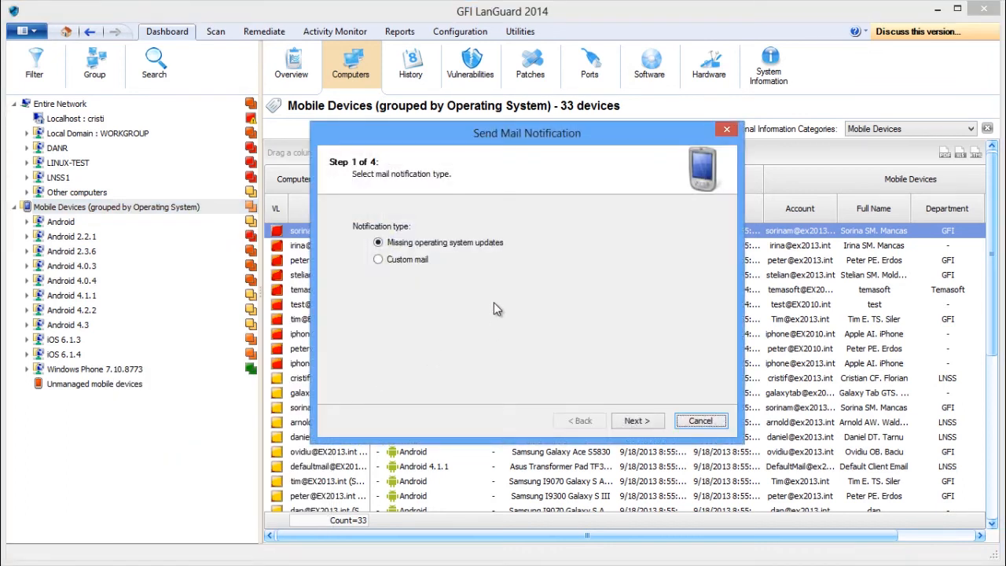
mouse_move(453, 266)
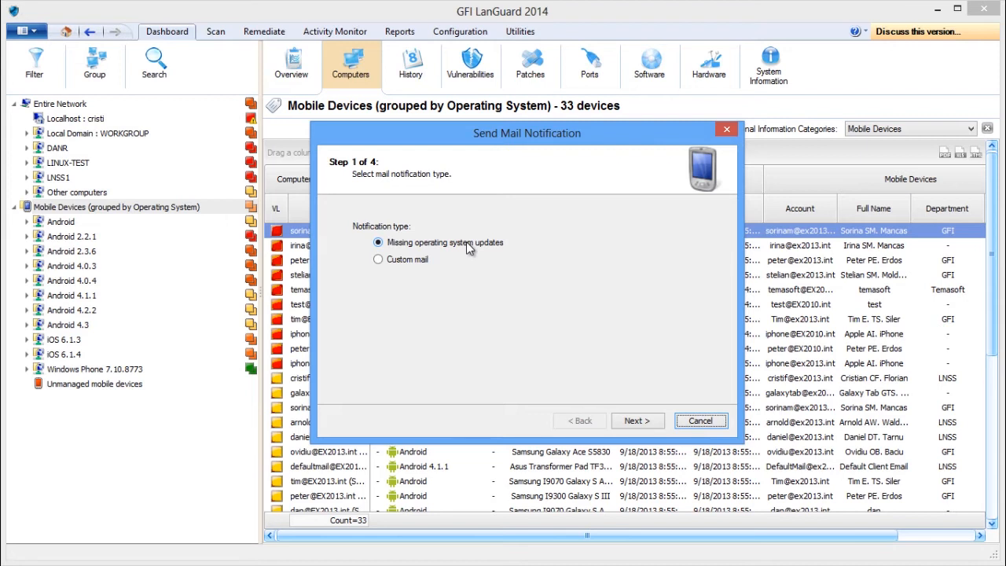
mouse_move(638, 420)
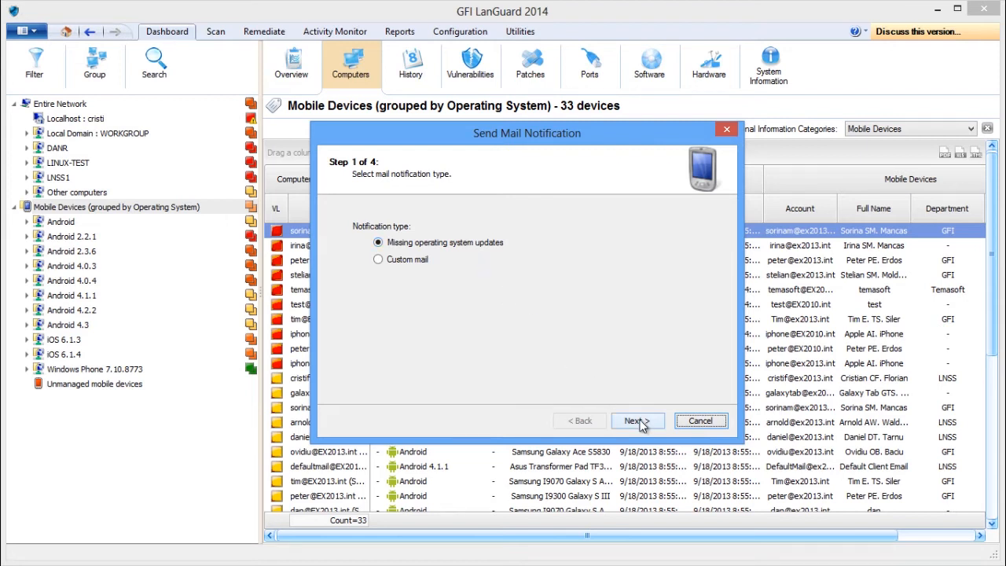
Step: Accept the device list including the Android 4.0.4 group and the mail template, and start sending the update emails
left_click(638, 420)
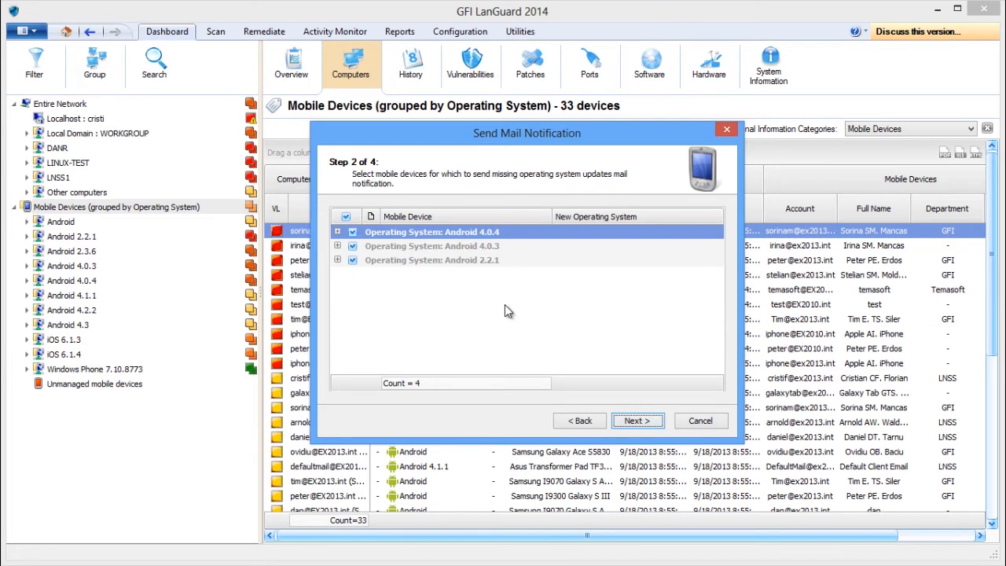
left_click(337, 231)
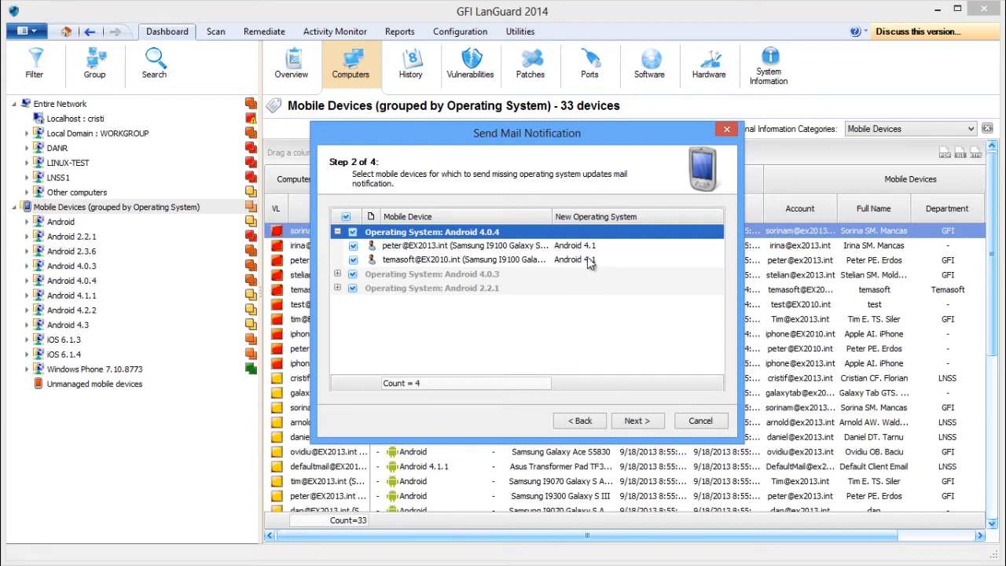
mouse_move(626, 420)
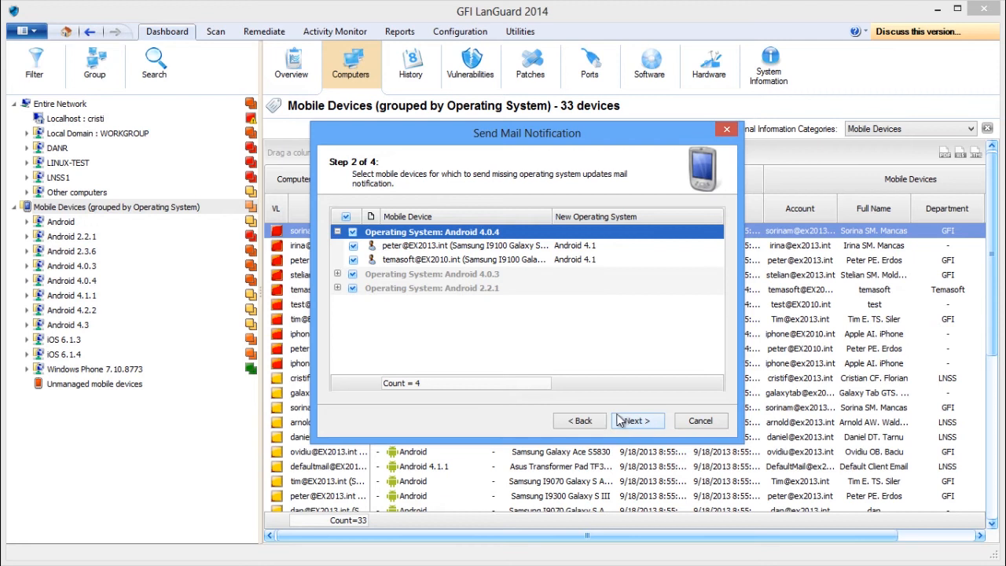
left_click(637, 420)
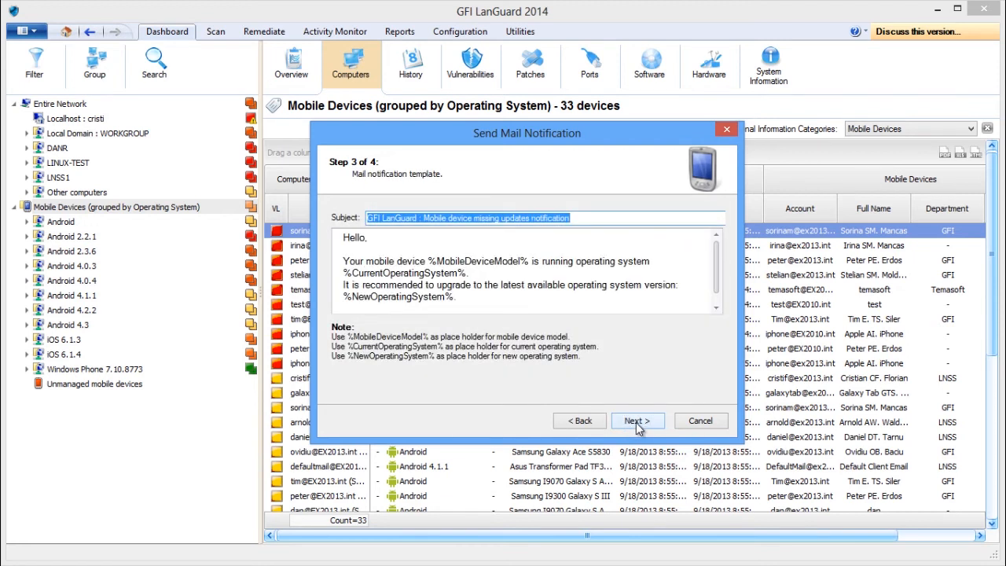
left_click(637, 420)
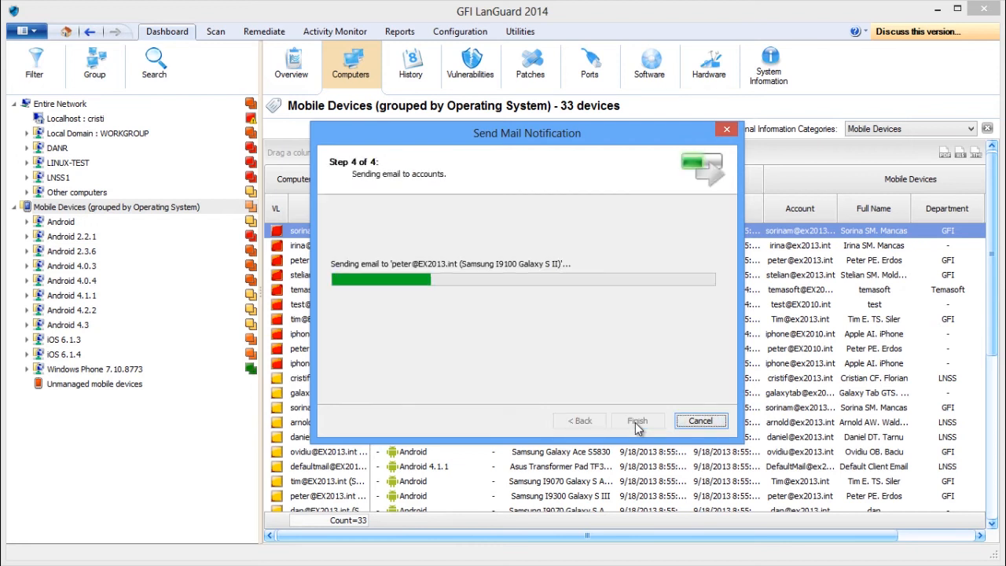